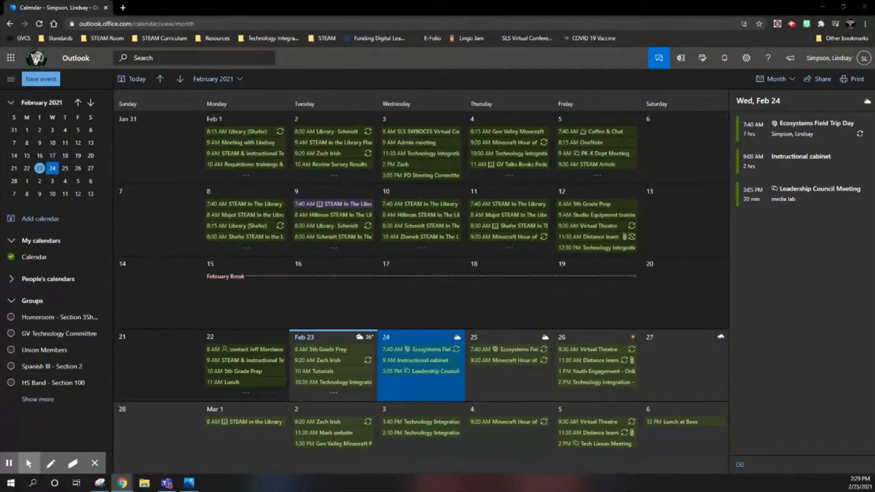
mouse_move(227, 292)
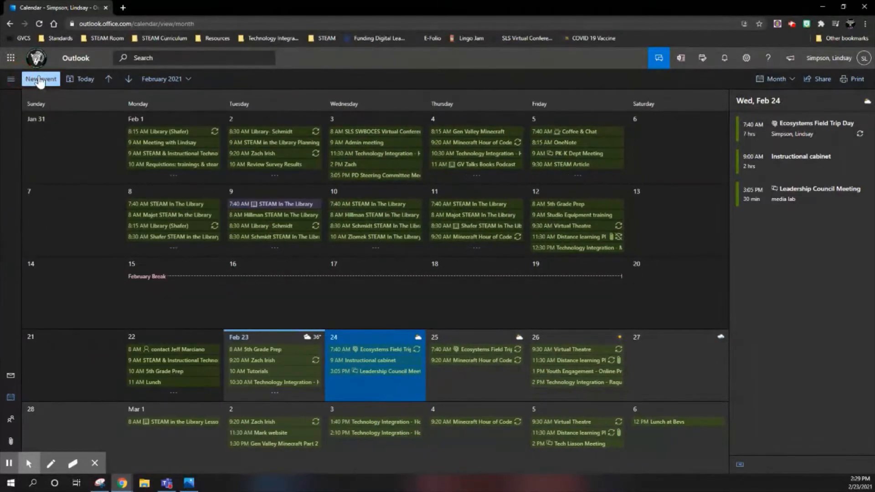
left_click(40, 78)
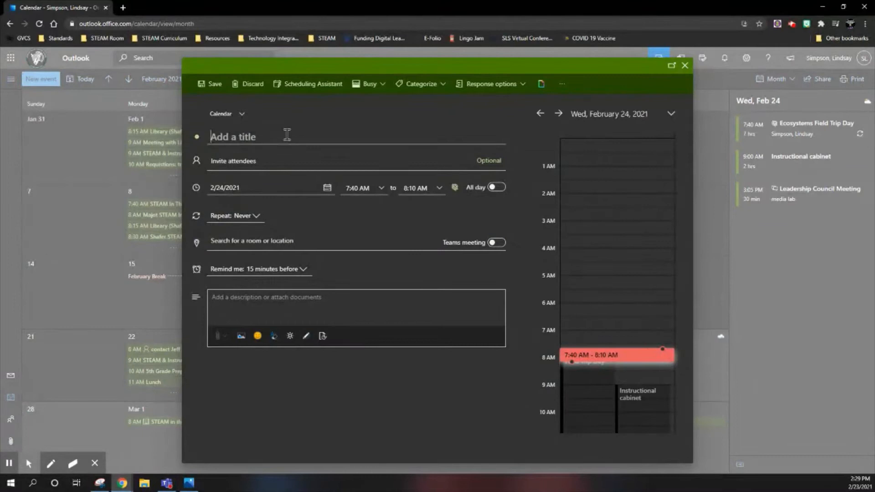
type("Meeting")
left_click(357, 161)
type("Burger")
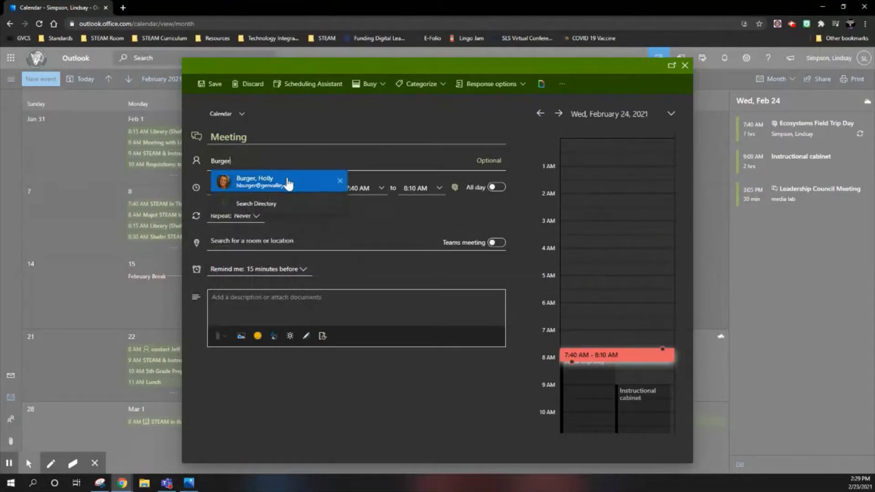
left_click(277, 181)
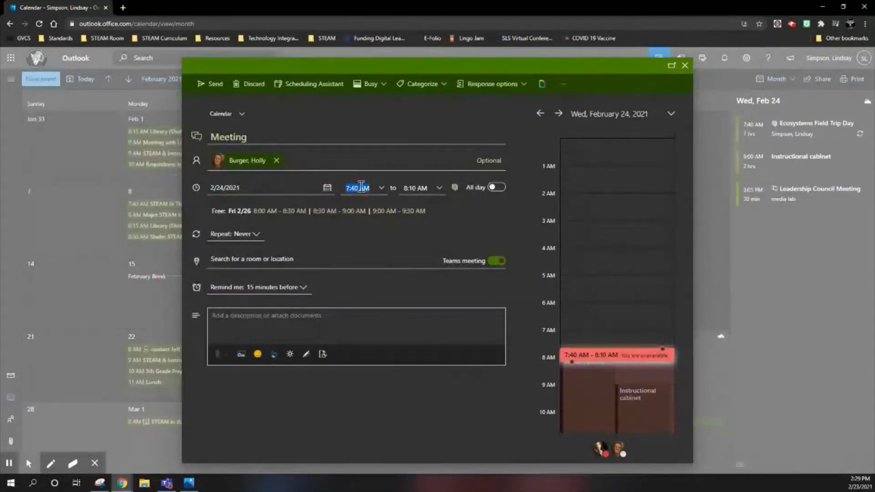
type("8:00 AM")
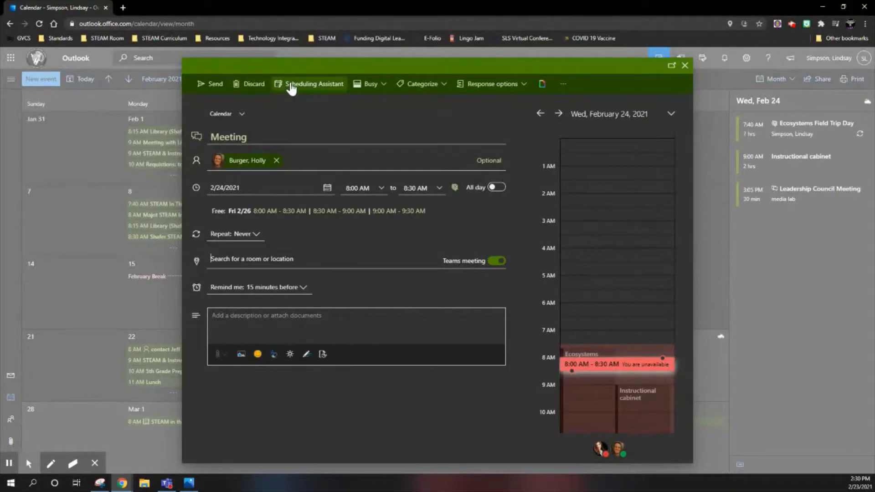
left_click(315, 84)
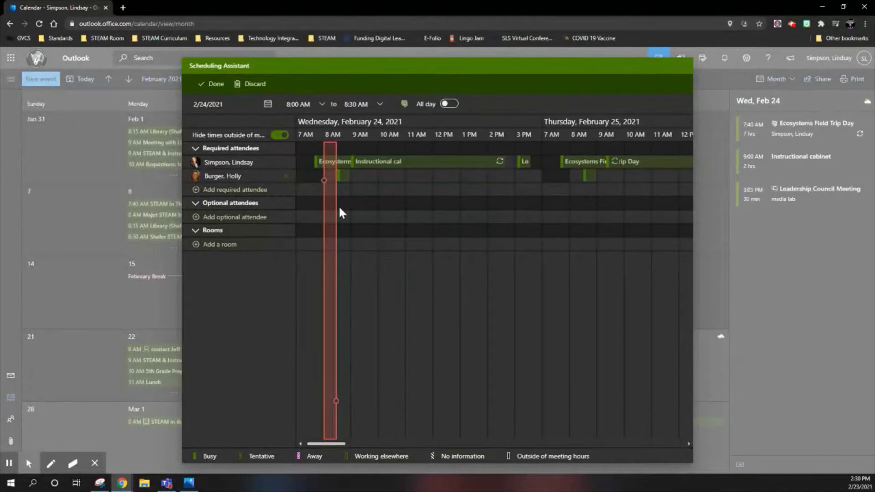
mouse_move(312, 156)
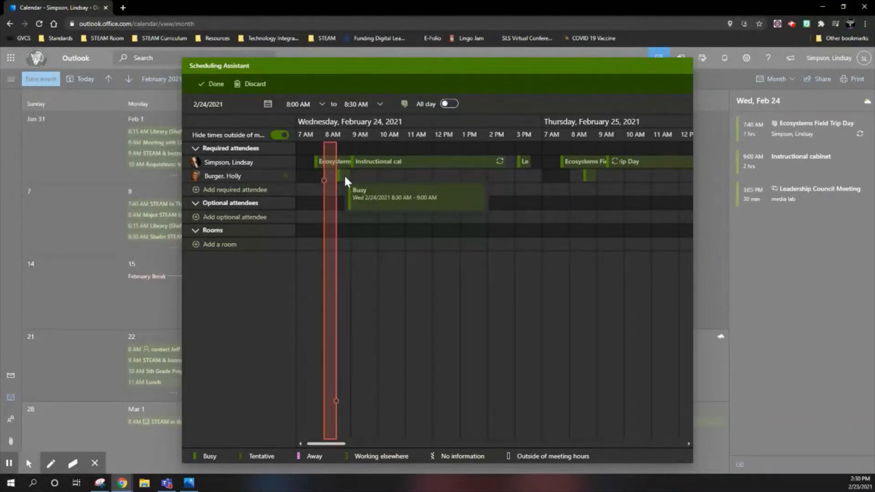
mouse_move(329, 218)
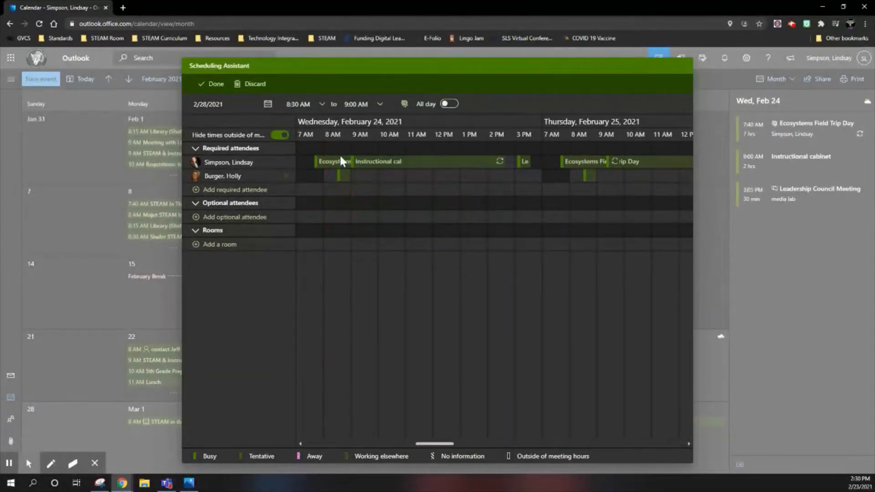
Step: Move the meeting to the free 7:00–7:30 AM slot on Thursday, February 25
left_click(530, 167)
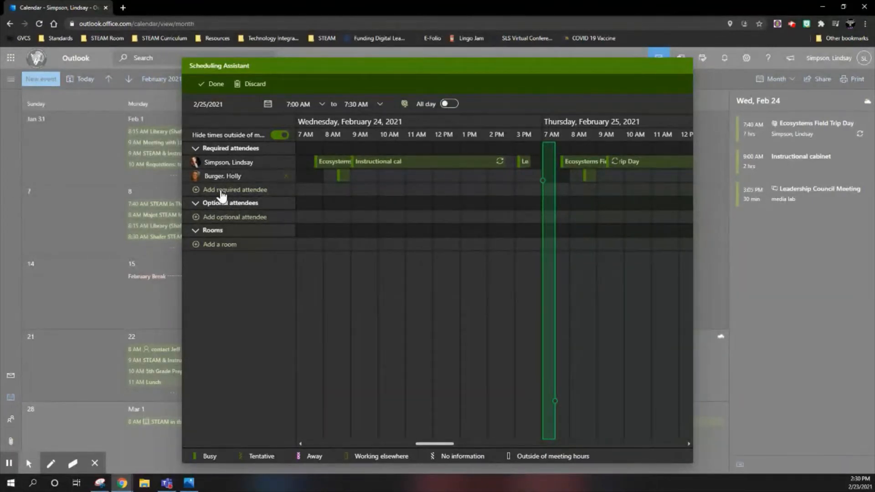
mouse_move(319, 179)
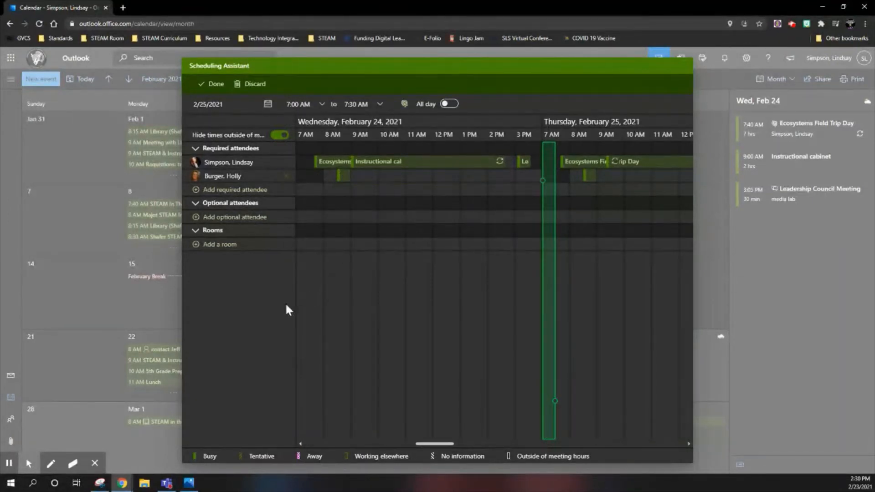
mouse_move(250, 334)
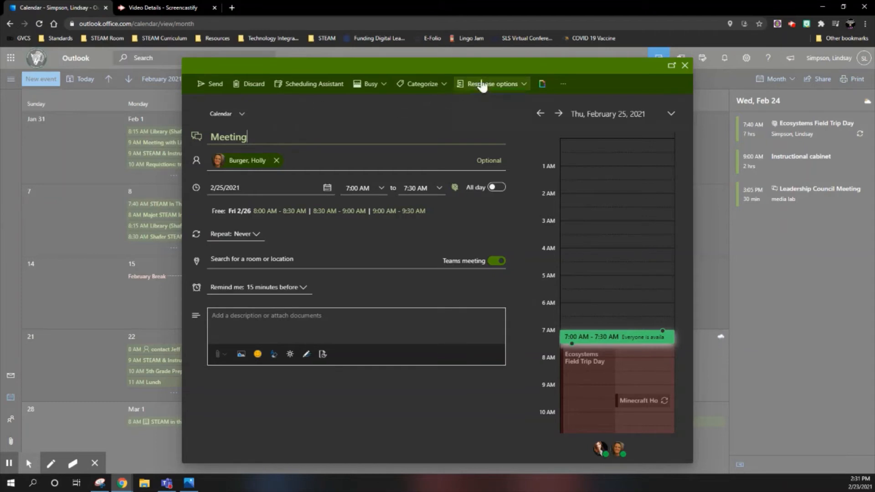
Step: Finish the Scheduling Assistant so the form shows February 25, 7:00–7:30 AM
left_click(491, 84)
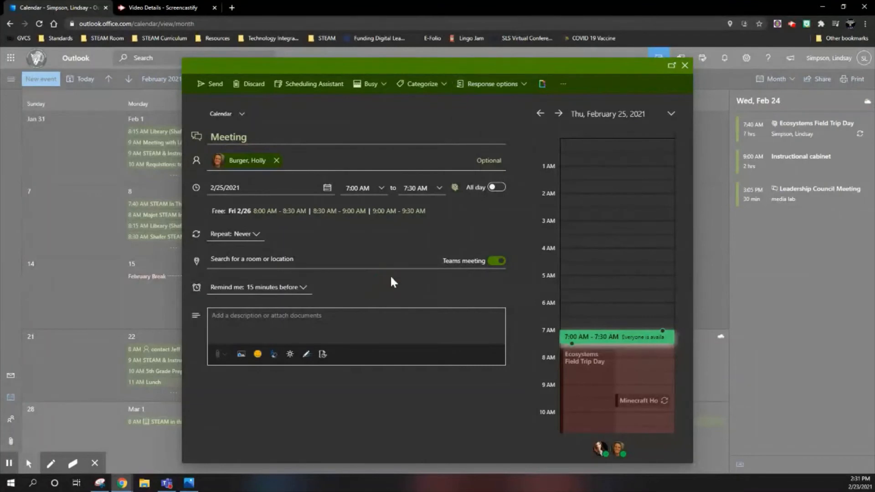
mouse_move(362, 221)
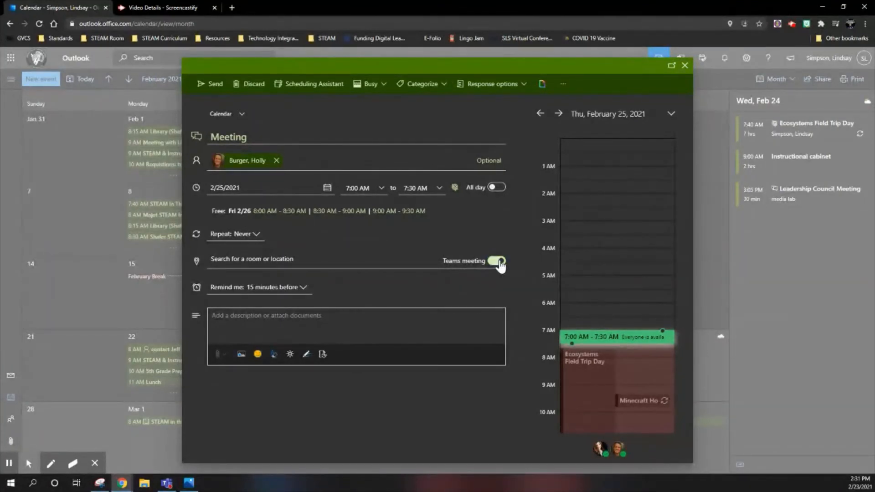
left_click(498, 260)
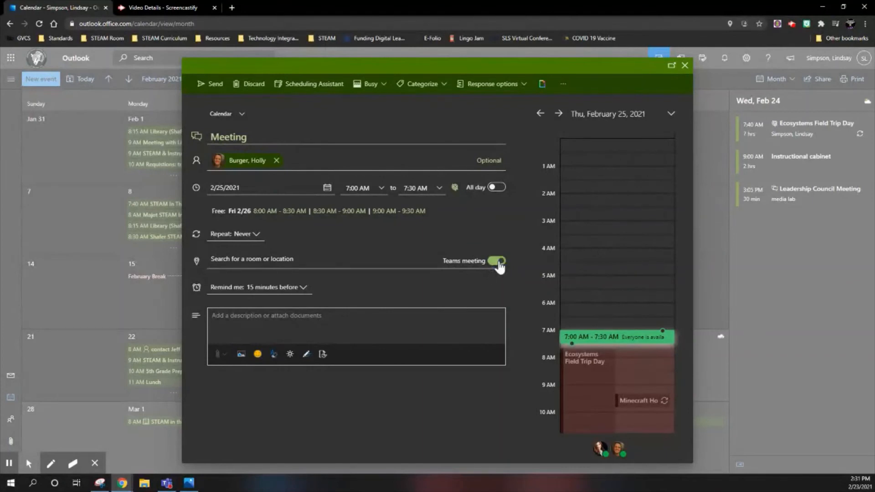
left_click(497, 260)
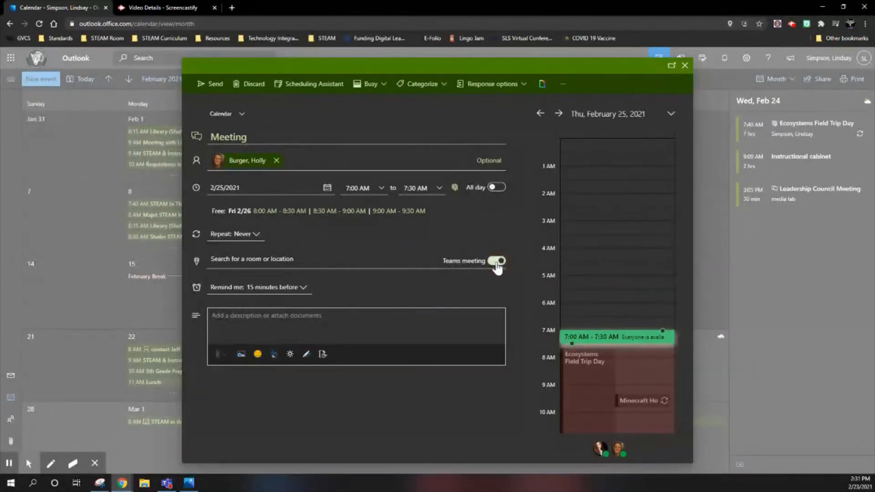
left_click(497, 261)
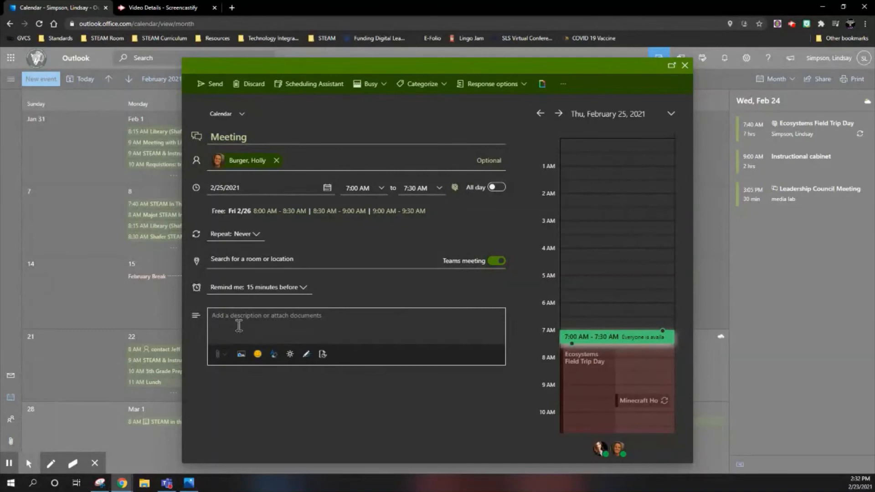